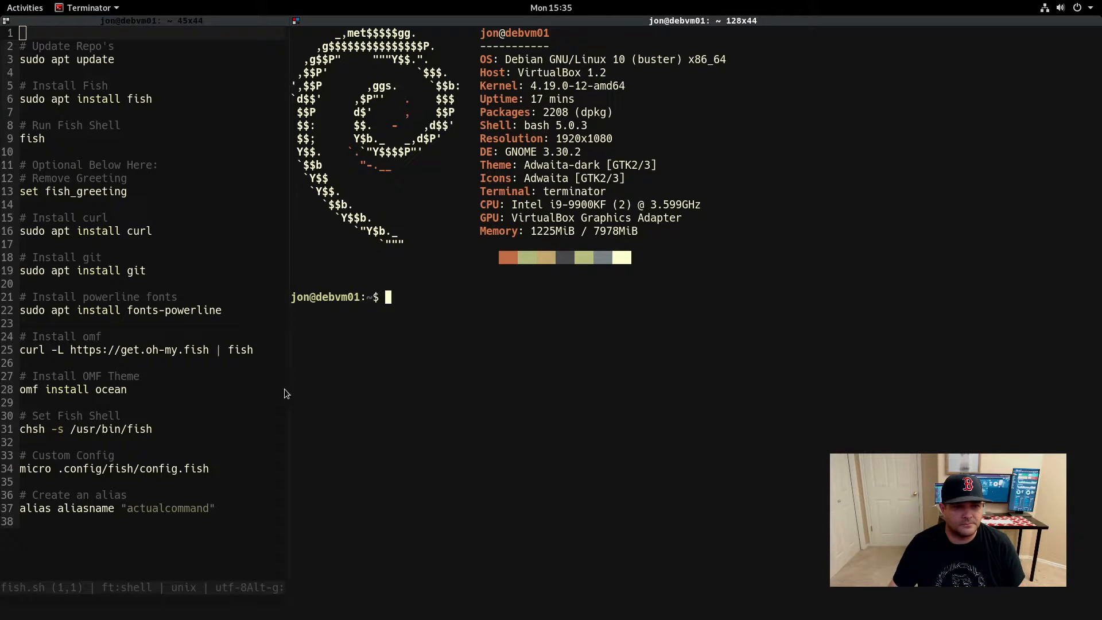
mouse_move(442, 361)
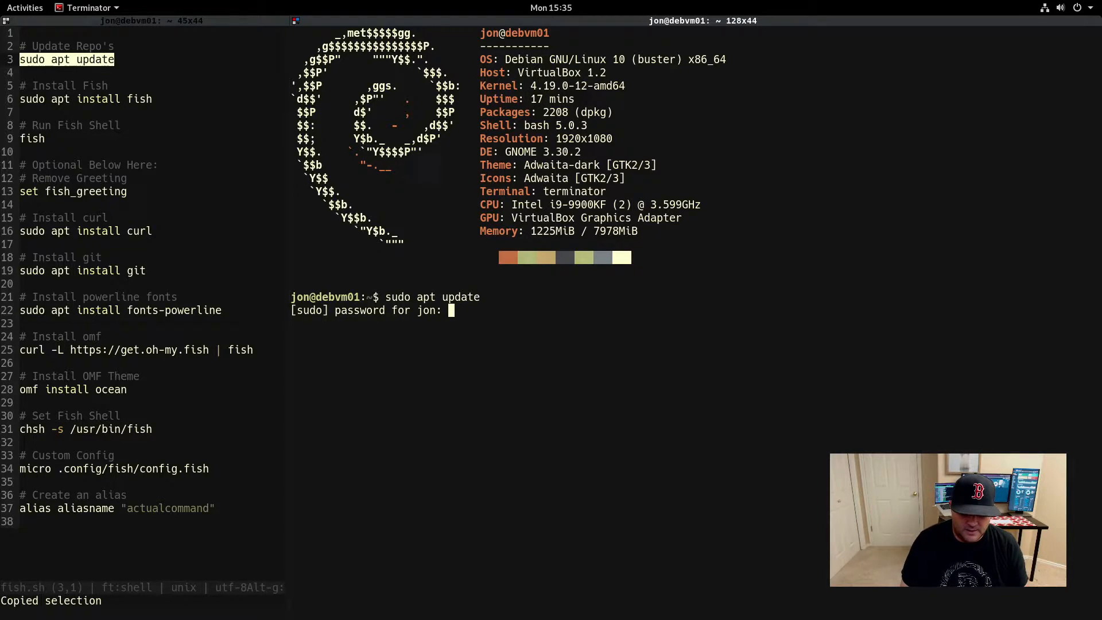
- Refresh package lists with sudo apt update, then install the fish package via apt
key("Return")
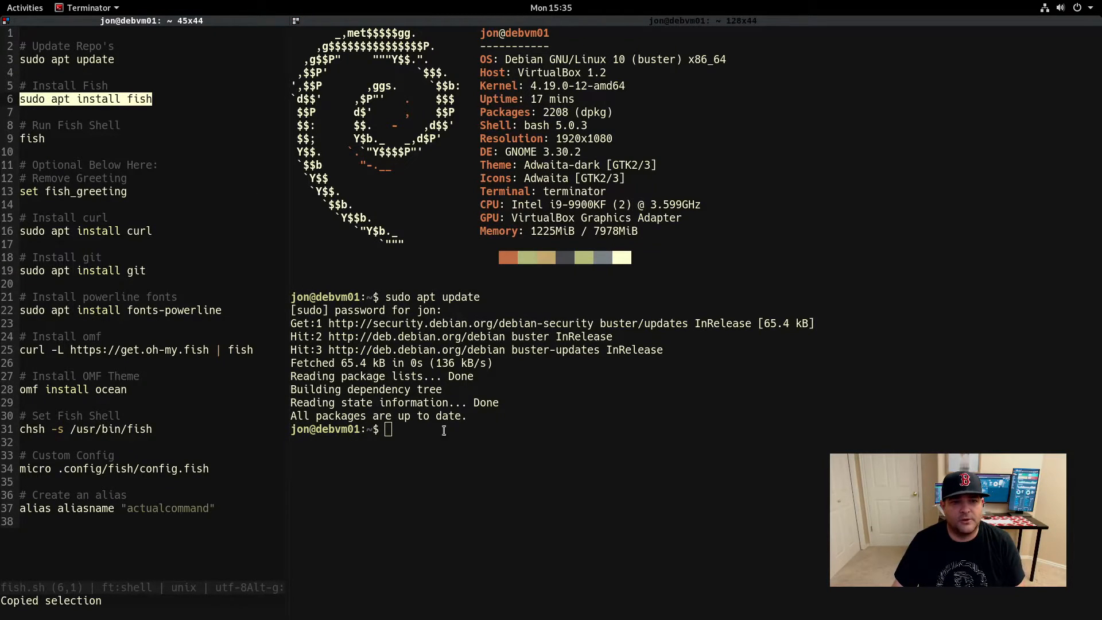
type("sudo apt install fish")
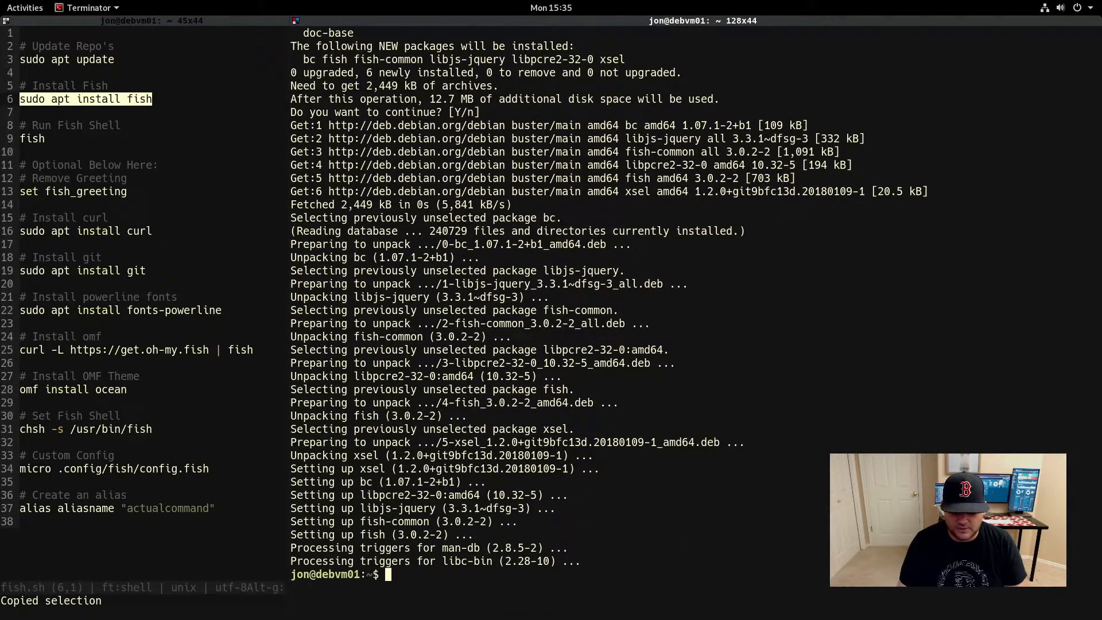
- Launch fish and clear the greeting with 'set fish_greeting'
type("fish")
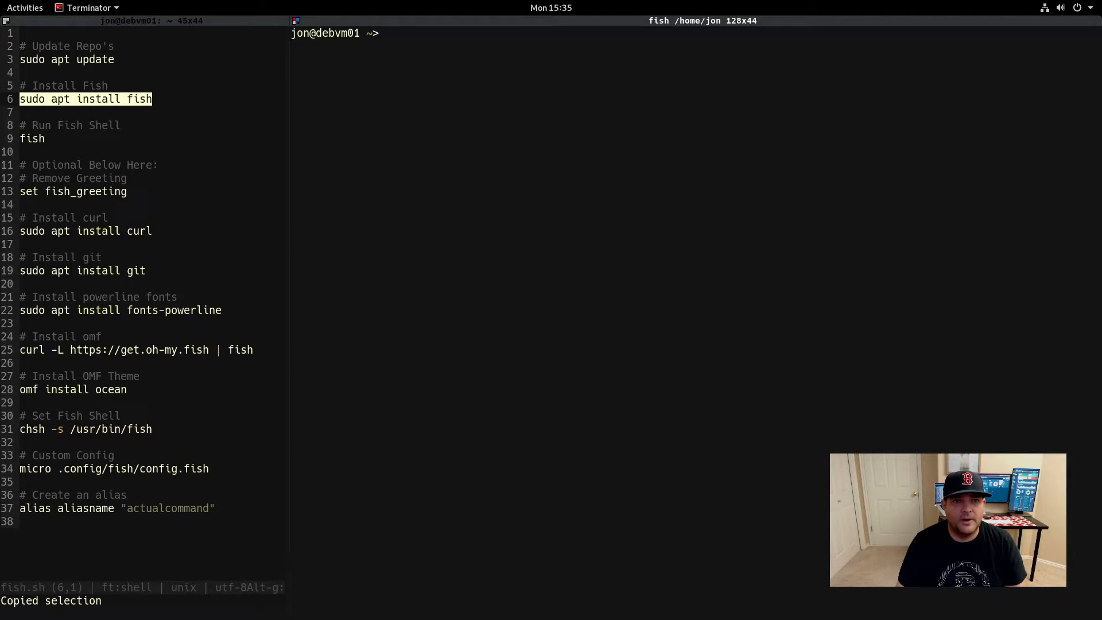
type("fish")
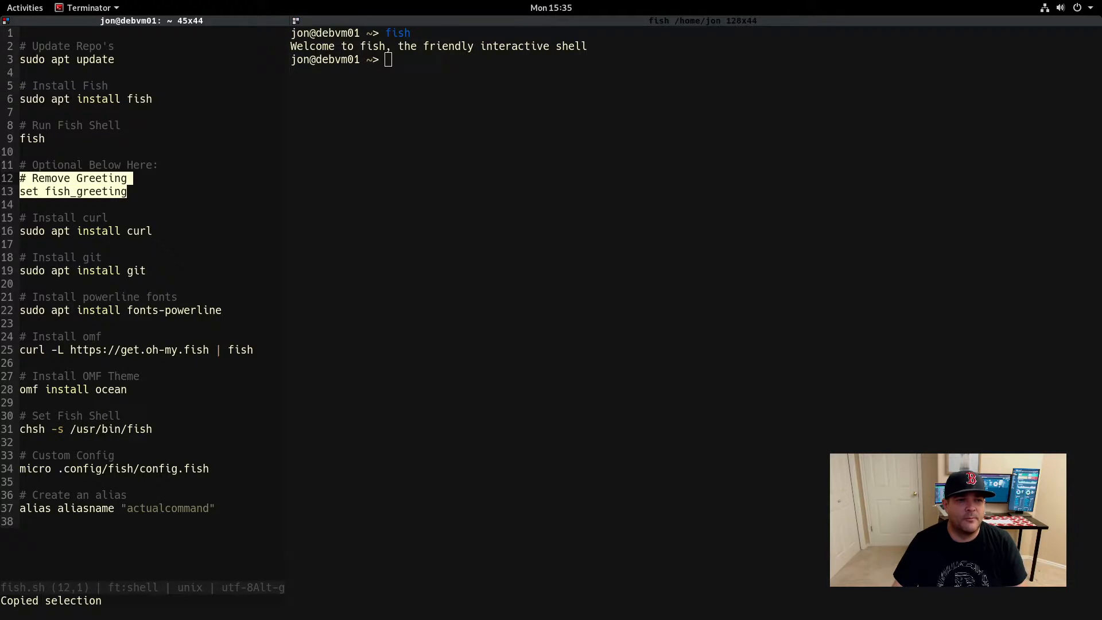
type("set fish_greeting")
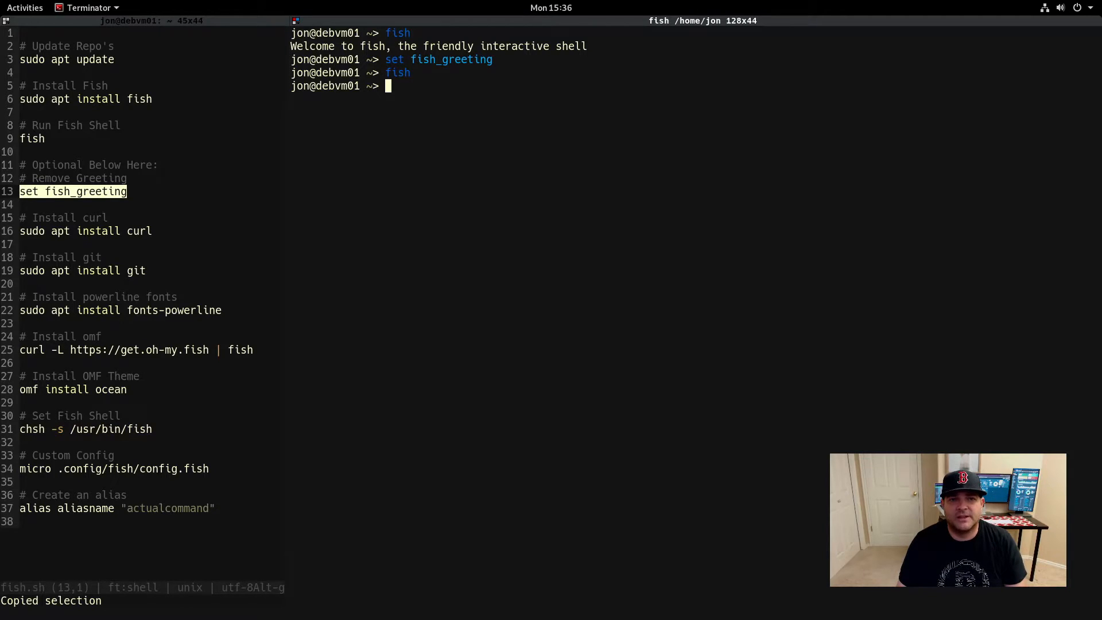
- List home files with 'ls -la' and 'la', then open .bashrc in nano
type("ls -la")
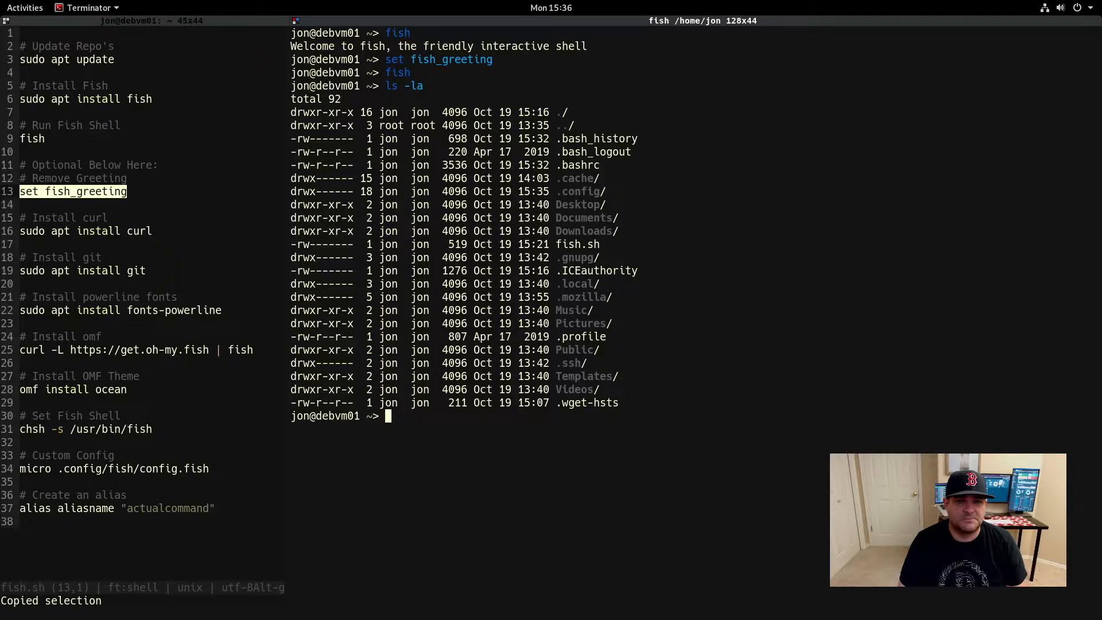
type("la")
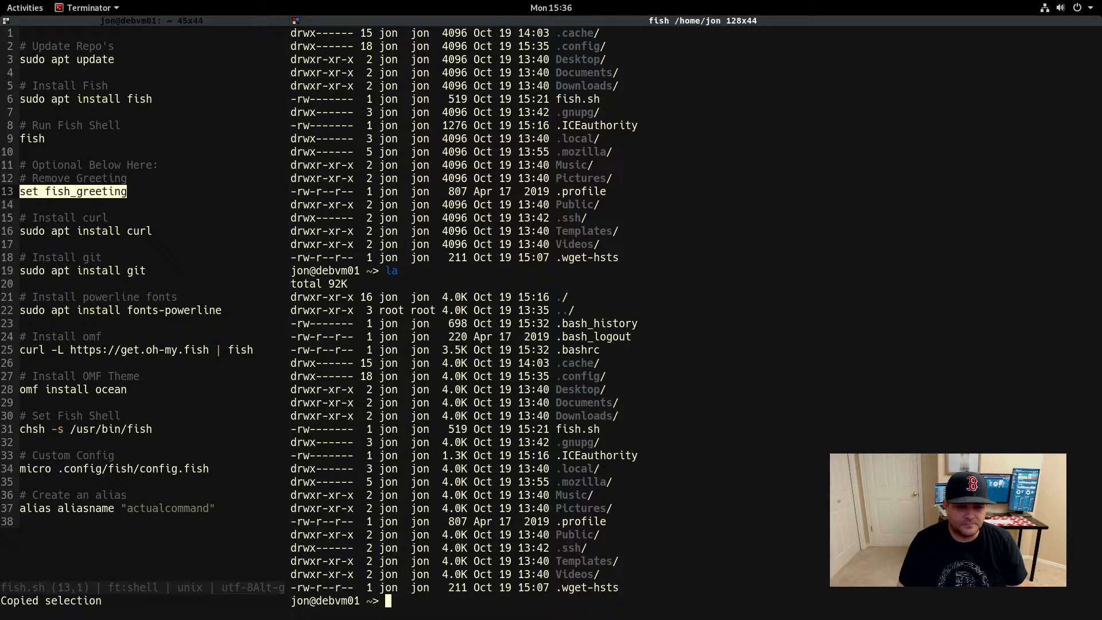
type("nano")
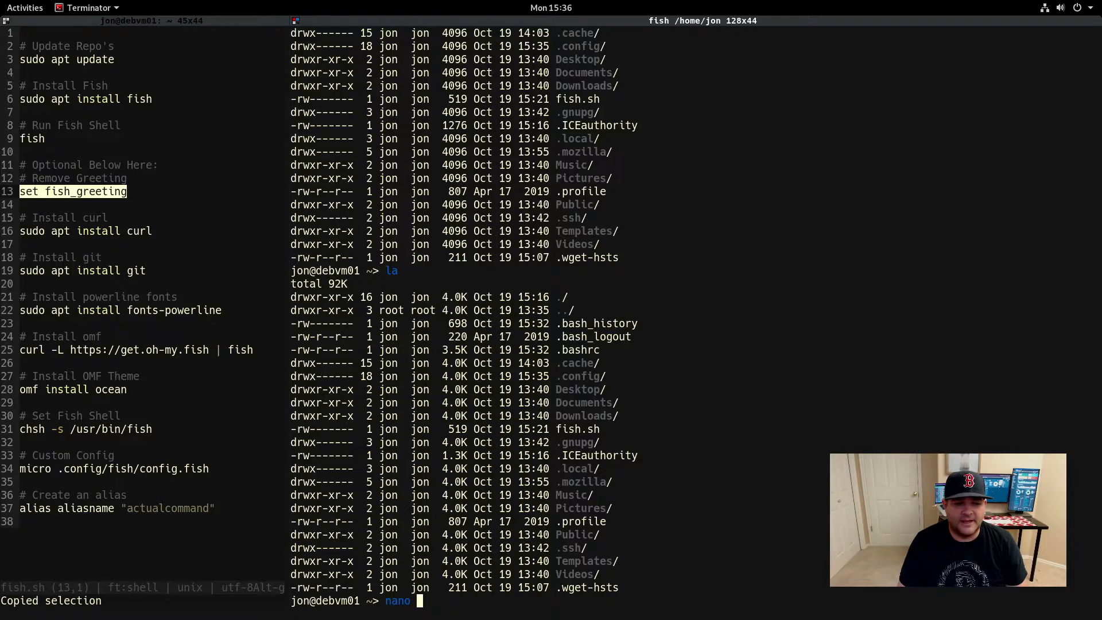
type("./")
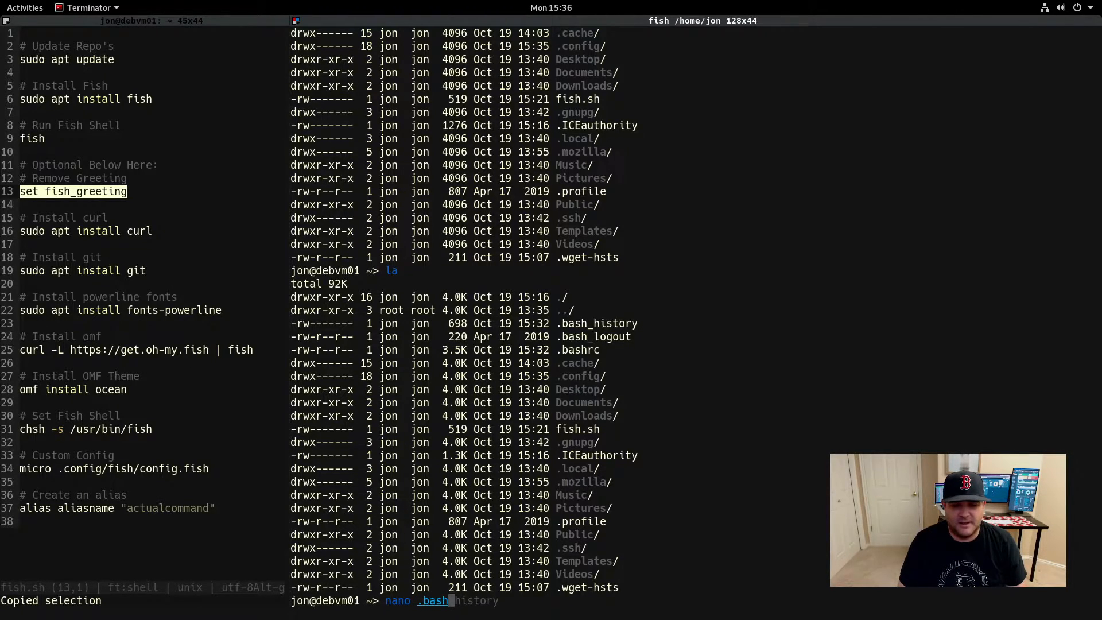
key("Return")
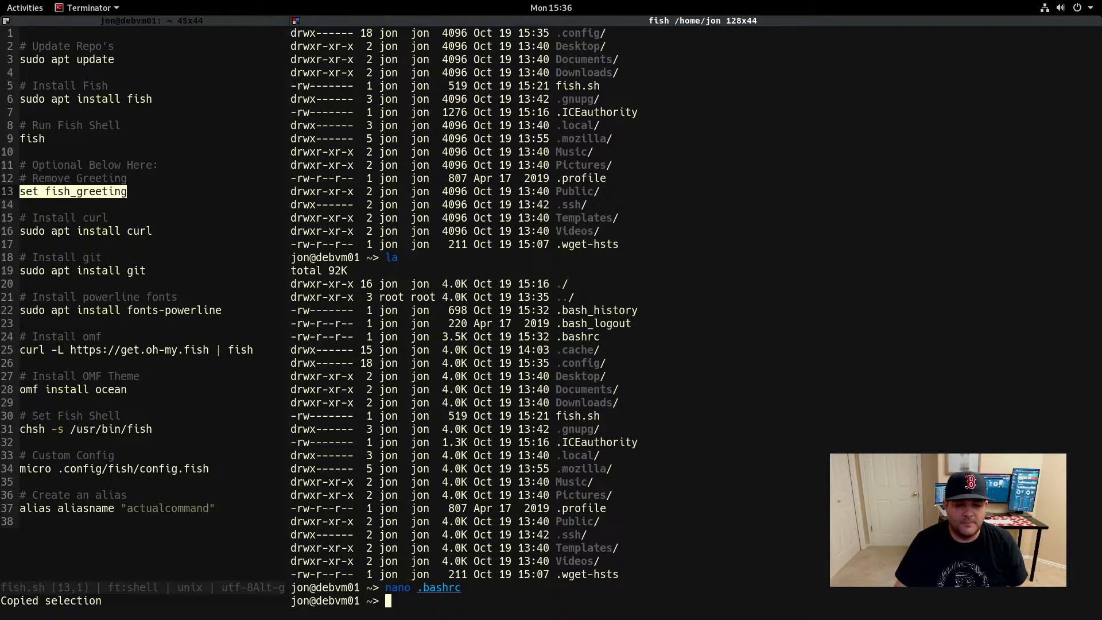
mouse_move(338, 97)
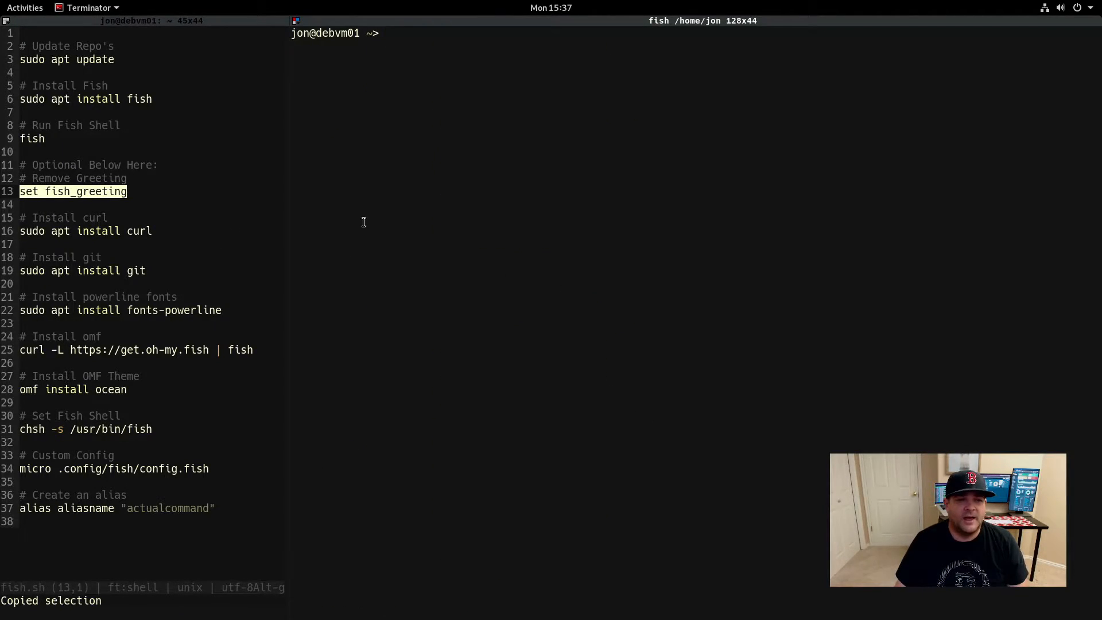
mouse_move(143, 354)
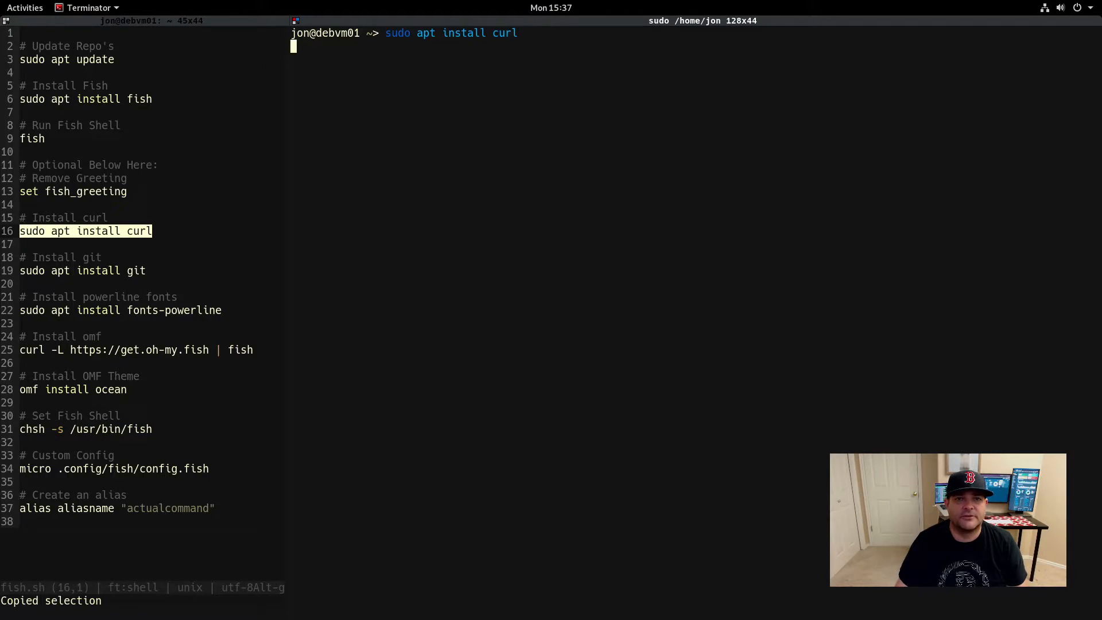
- Run 'sudo apt install curl' to install curl
key("Return")
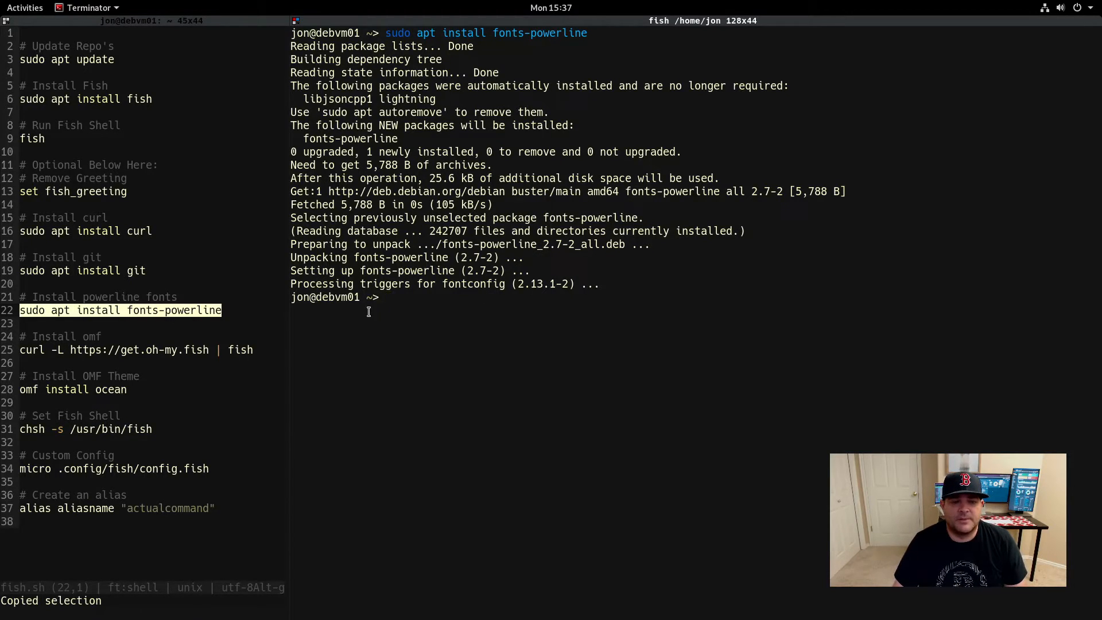
mouse_move(425, 335)
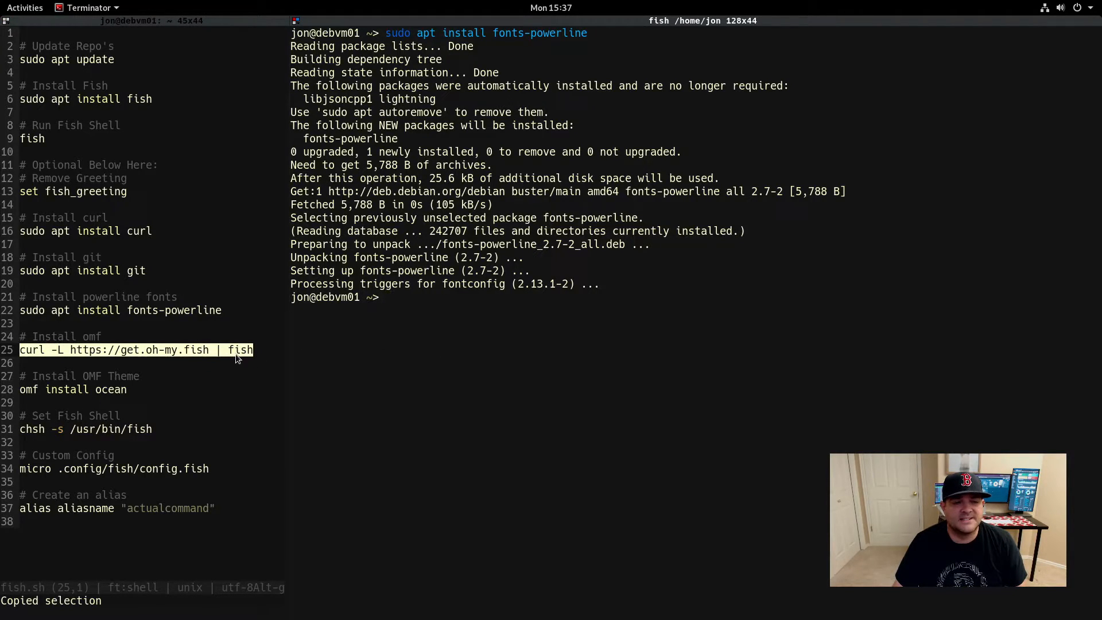
mouse_move(285, 351)
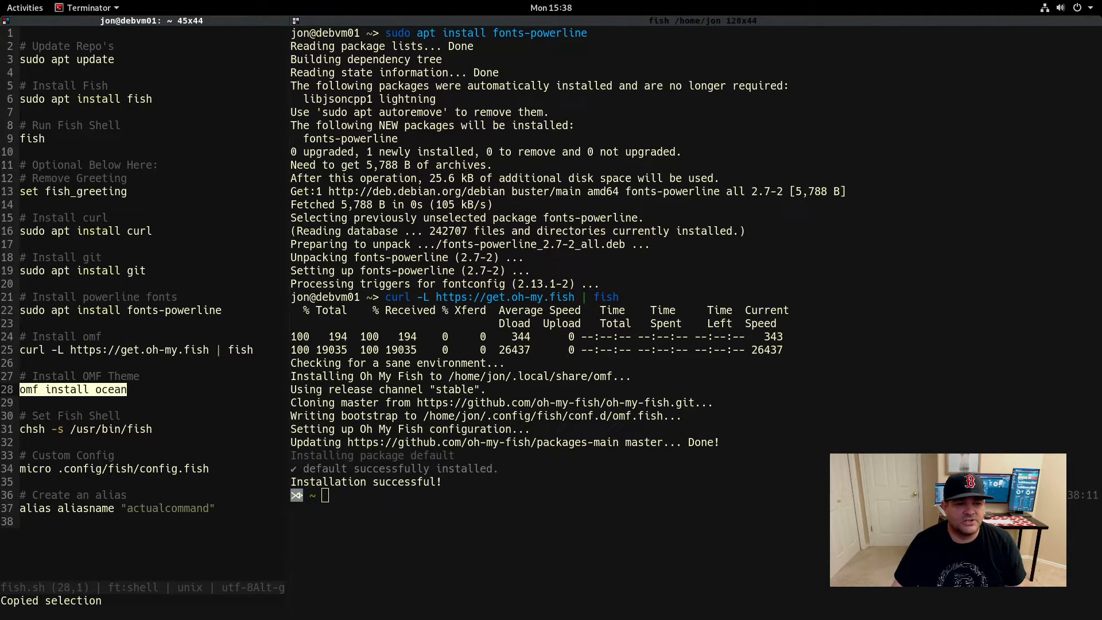
mouse_move(391, 511)
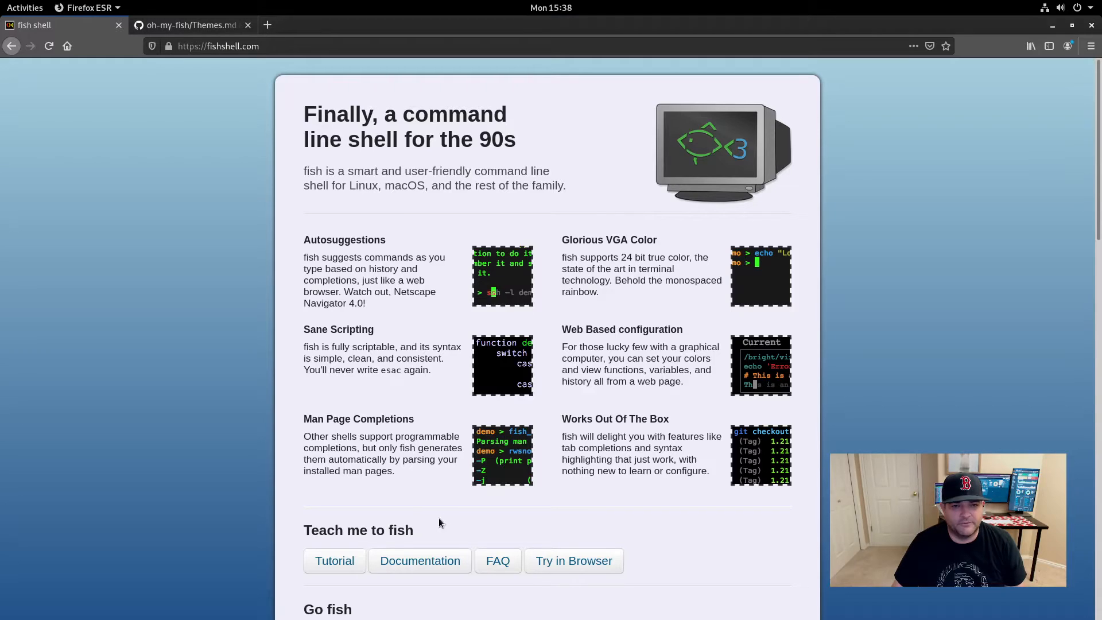
left_click(190, 25)
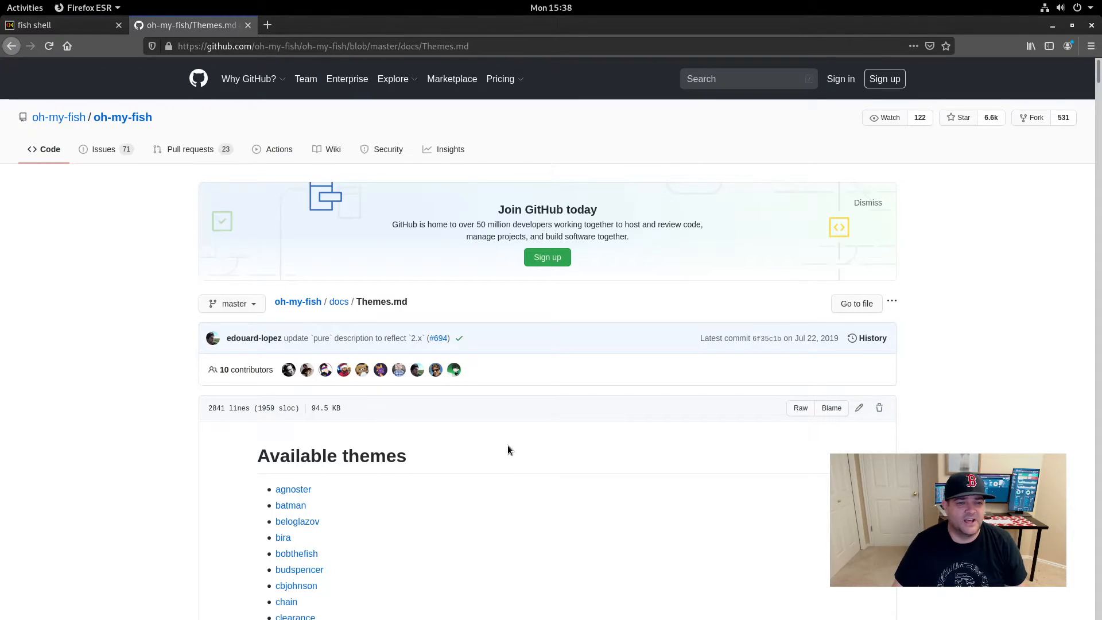
scroll("down", 3)
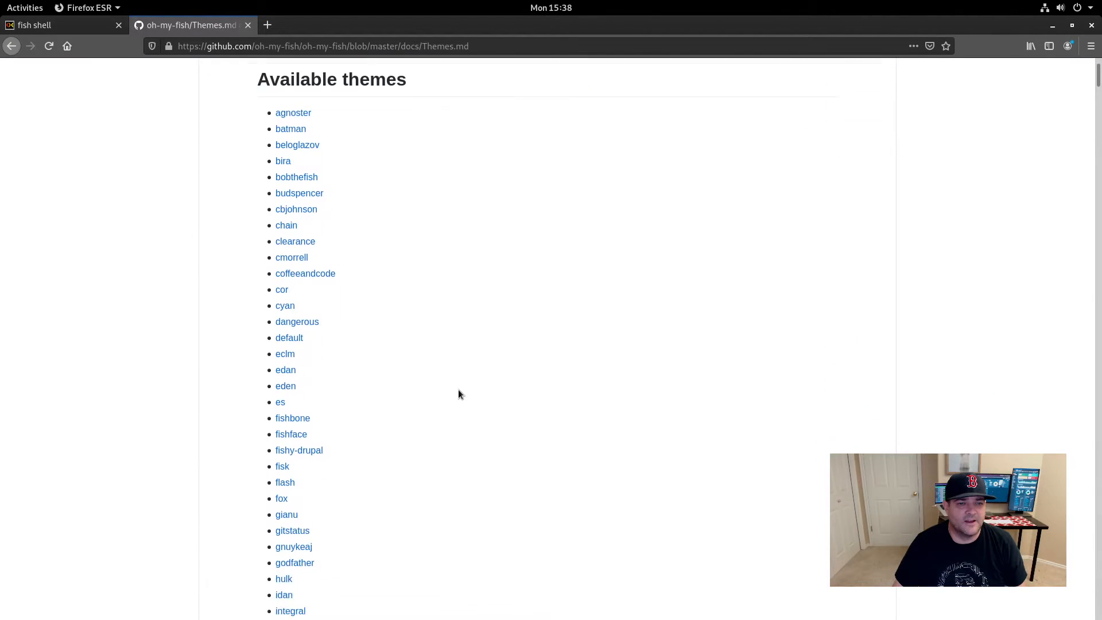
scroll("down", 3)
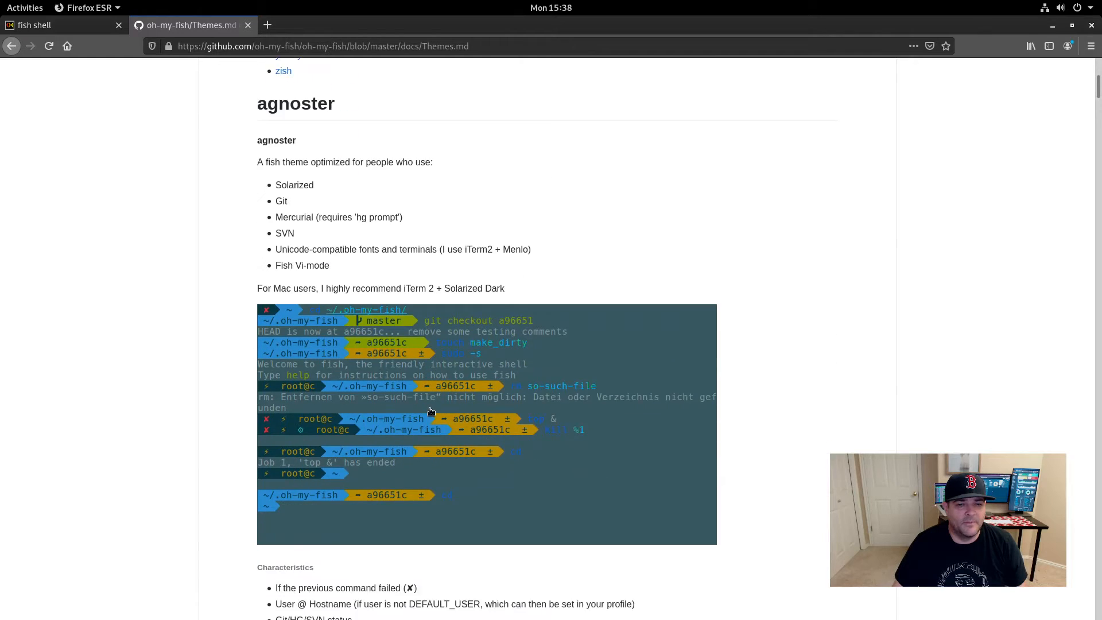
scroll("down", 3)
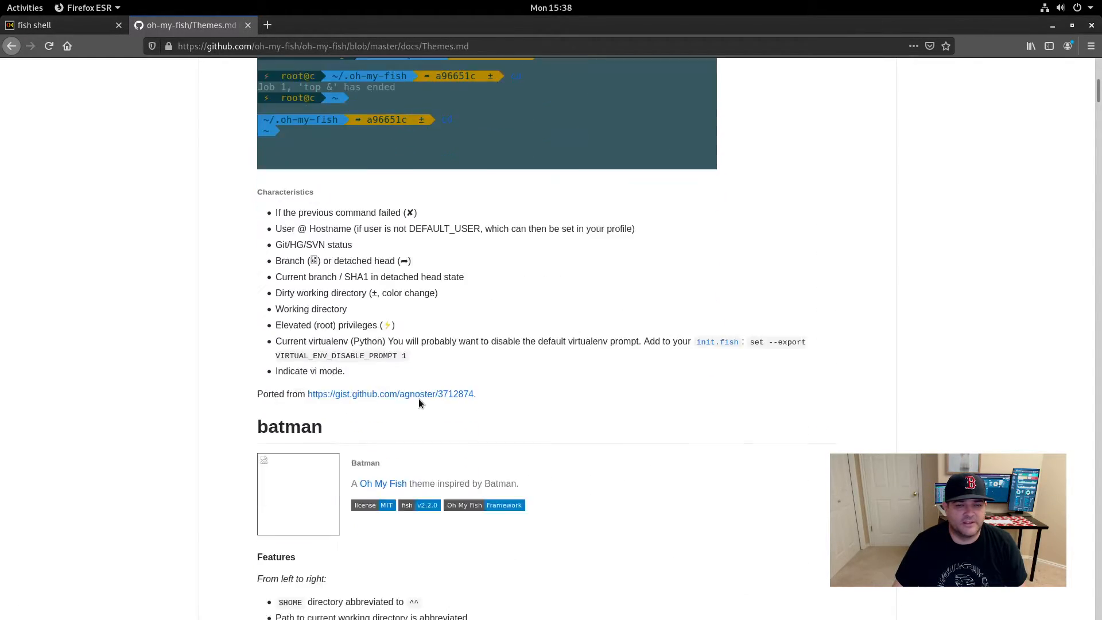
scroll("down", 3)
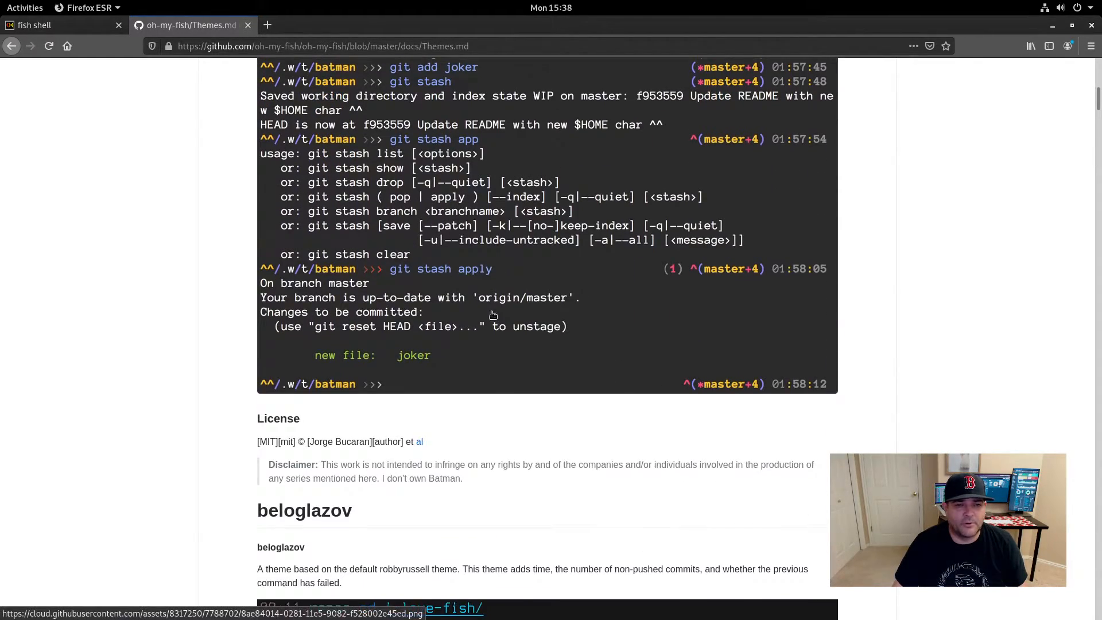
scroll("down", 3)
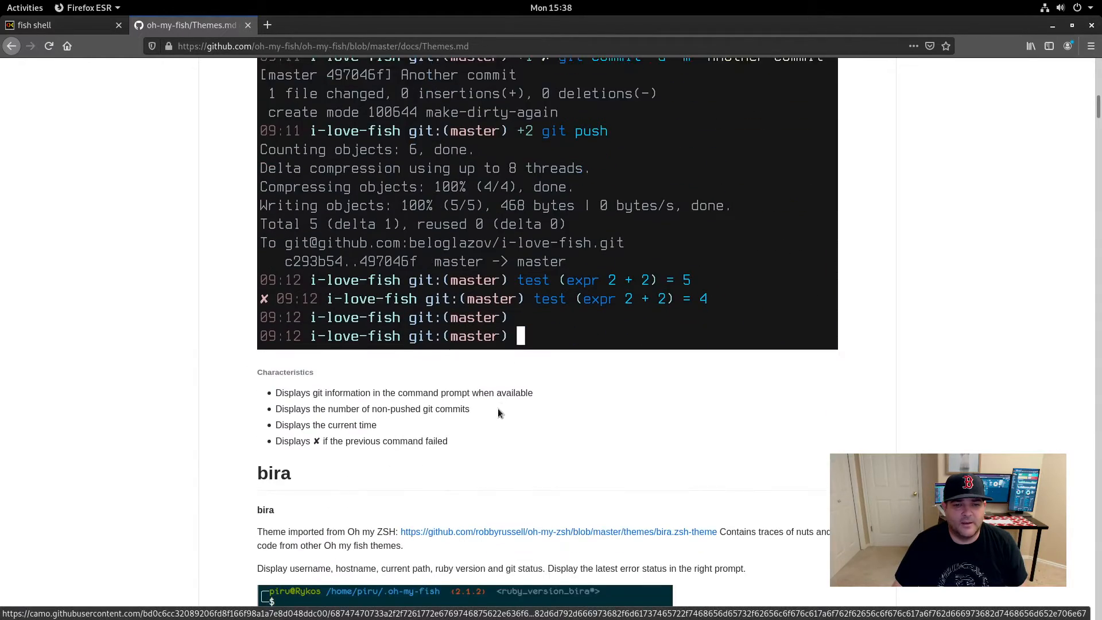
scroll("down", 3)
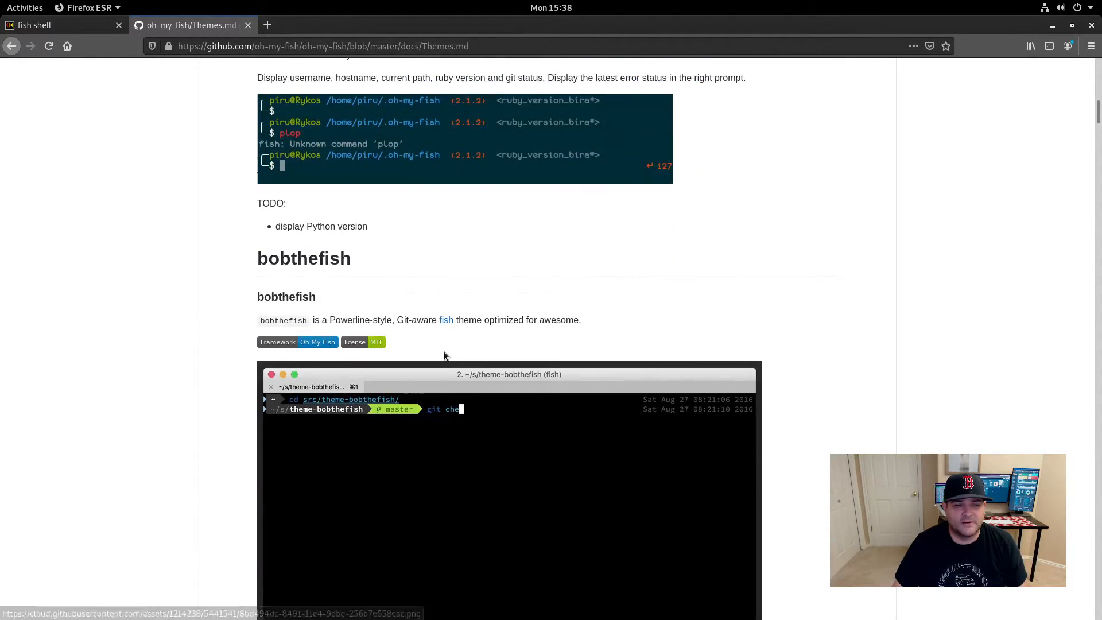
scroll("down", 3)
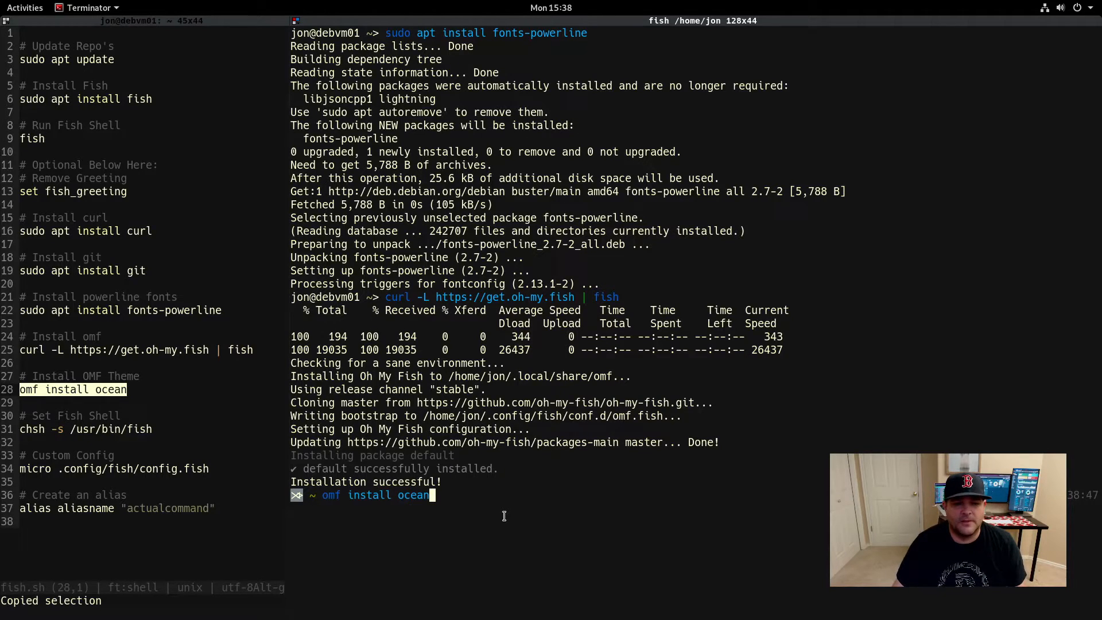
- Run 'omf install ocean' to apply the ocean theme
key("Return")
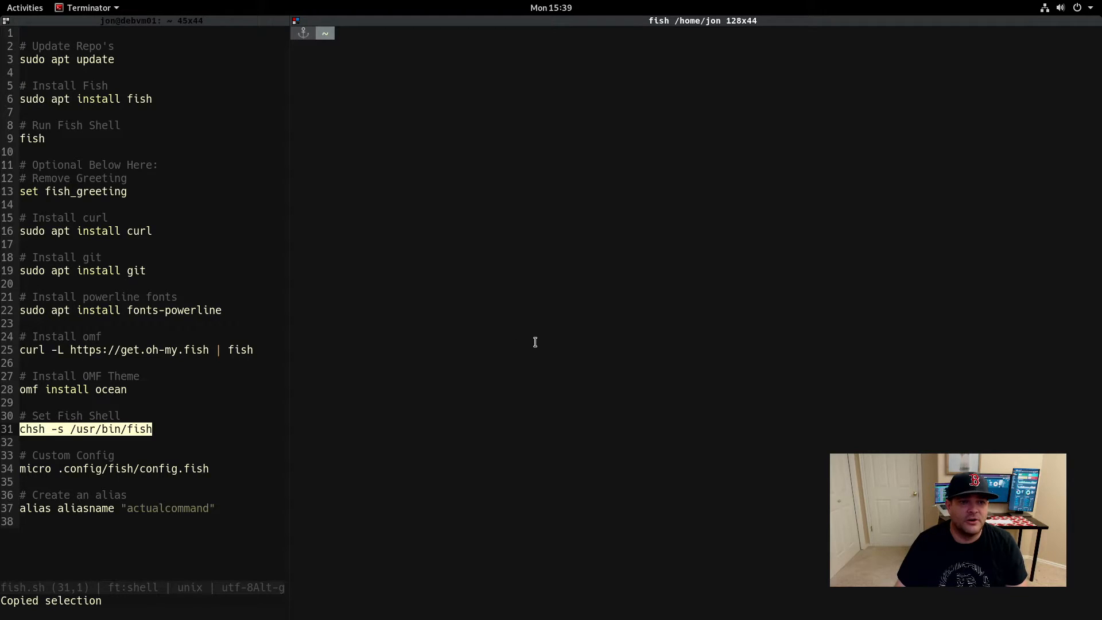
- Set fish as the default shell with 'chsh -s /usr/bin/fish'
type("chsh -s /usr/bin/fish")
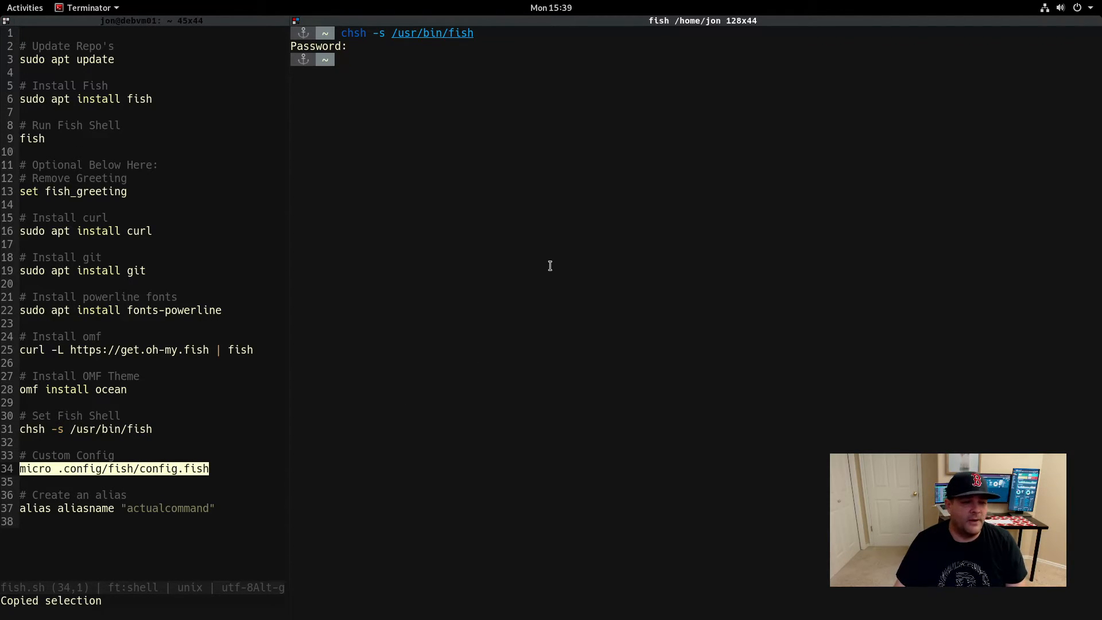
mouse_move(116, 464)
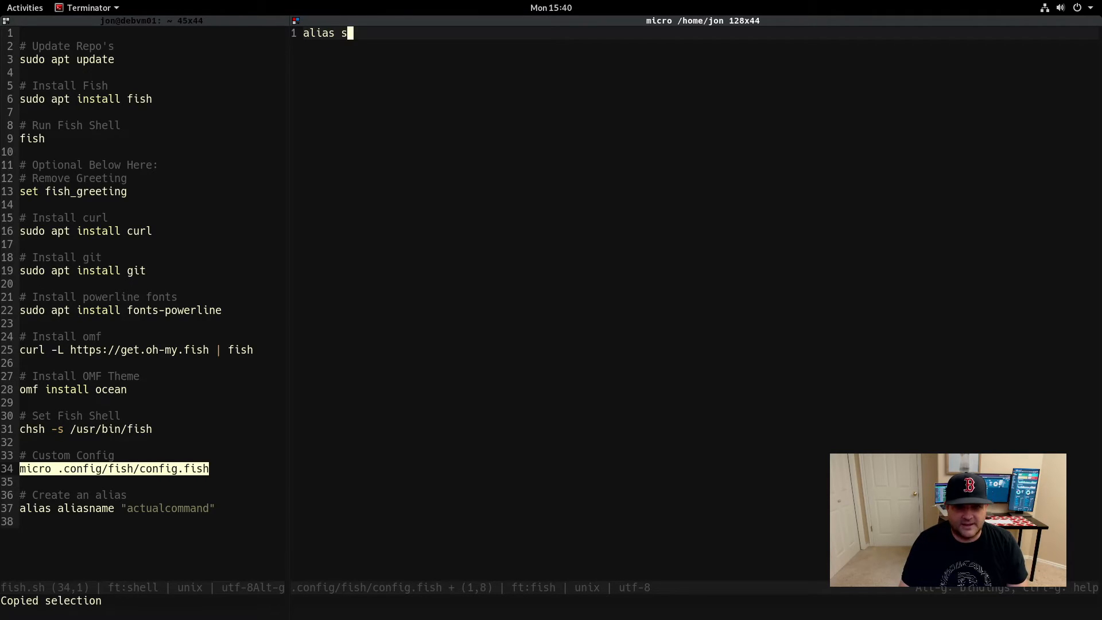
type("sh jon")
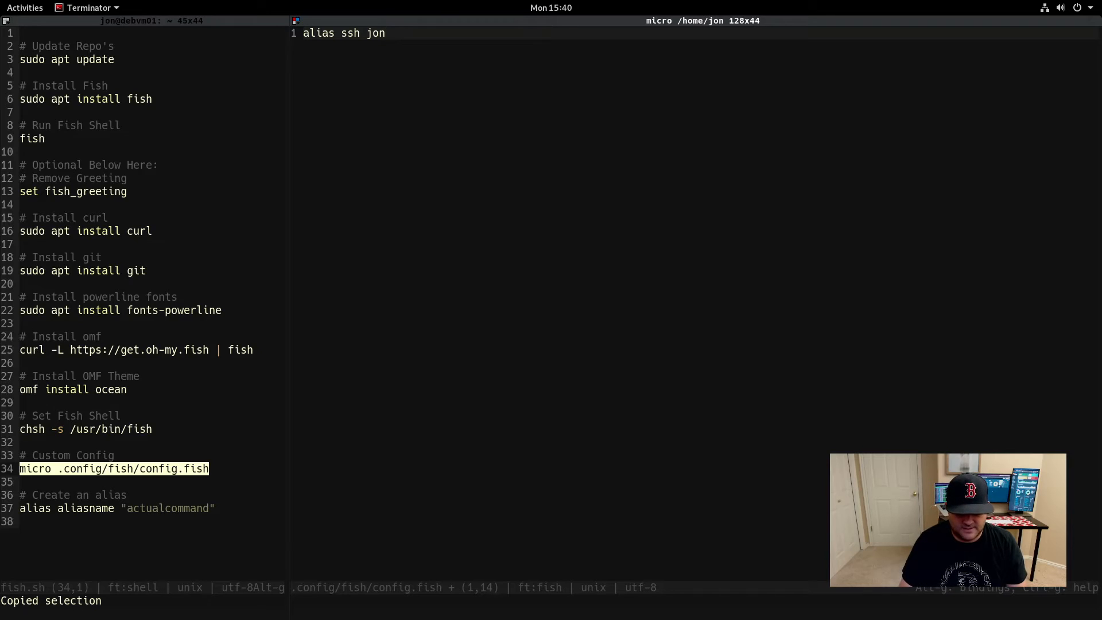
type("@10.")
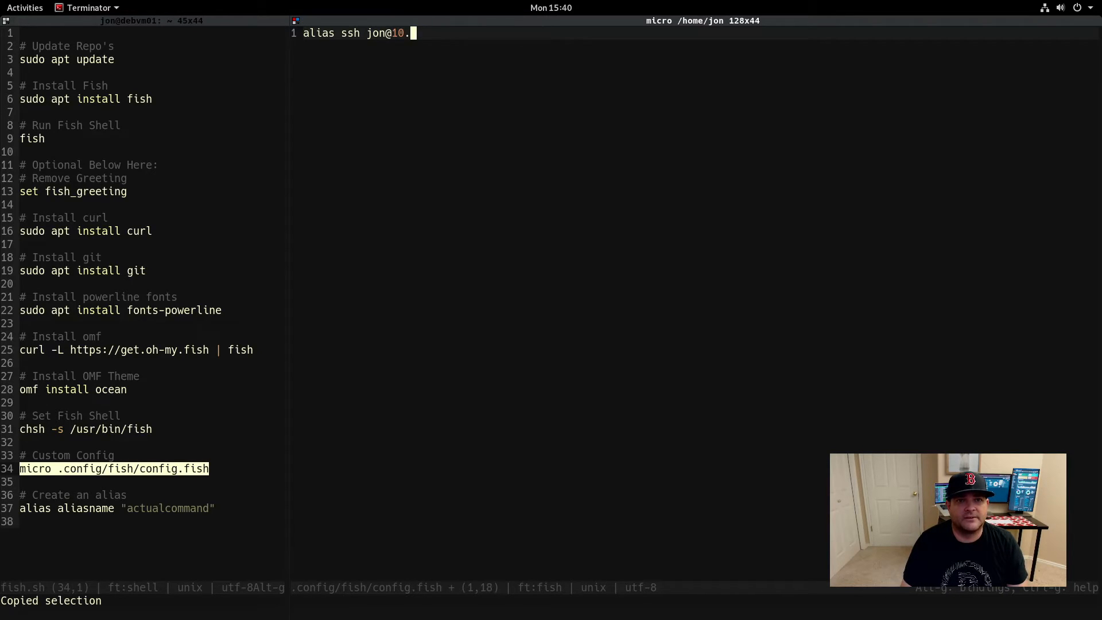
type("0.0.2")
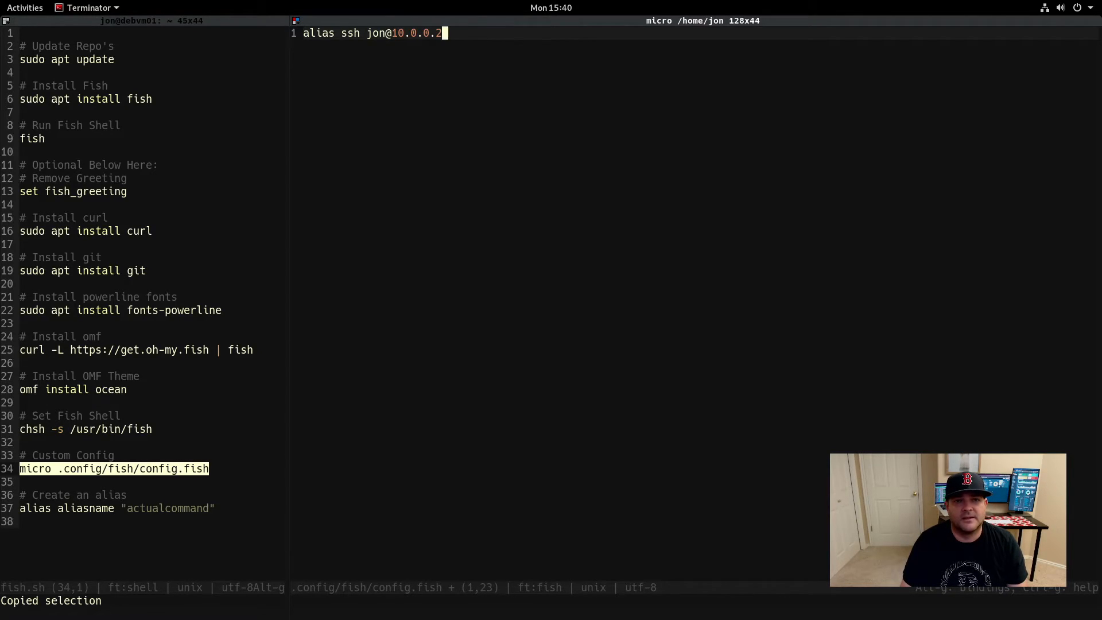
type("1\"")
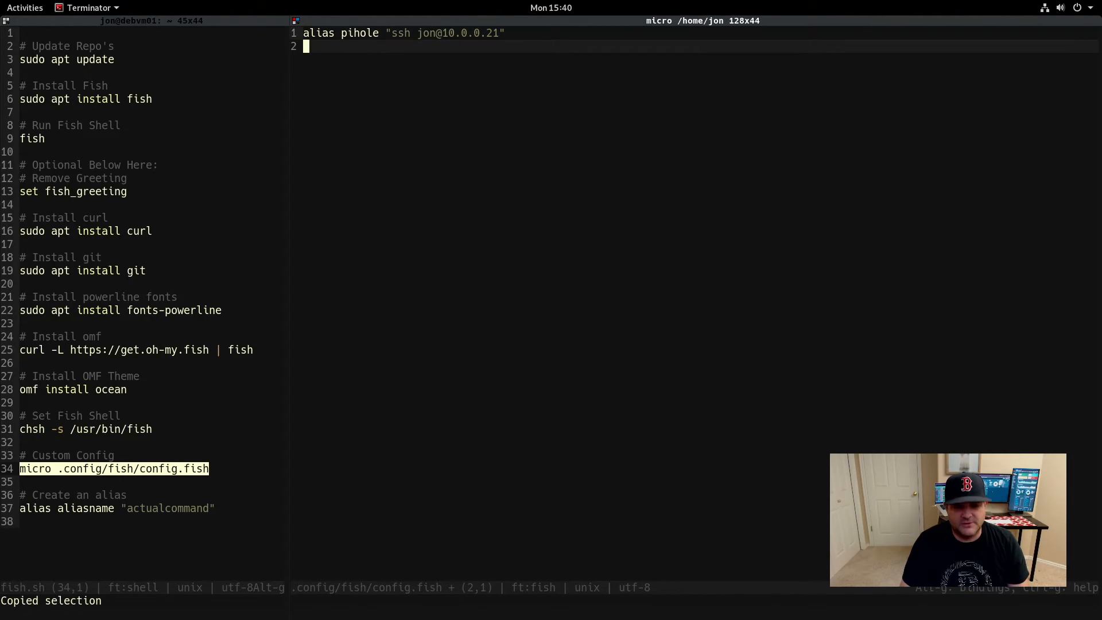
type("neofetch")
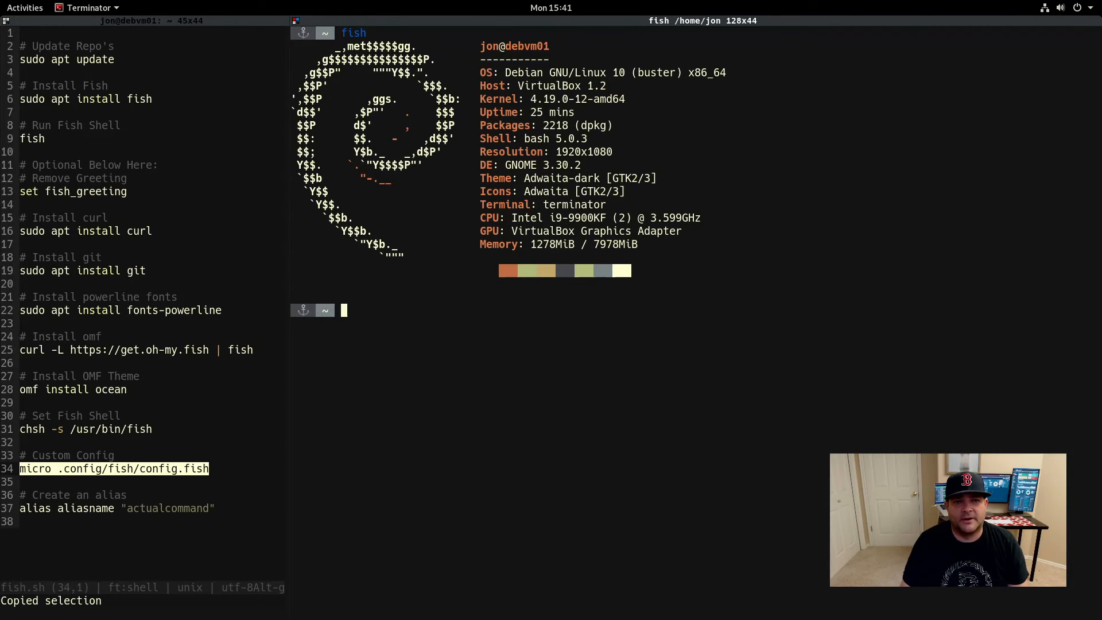
- Run the pihole alias, accept the host key with 'yes', then exit the ssh session
type("pic")
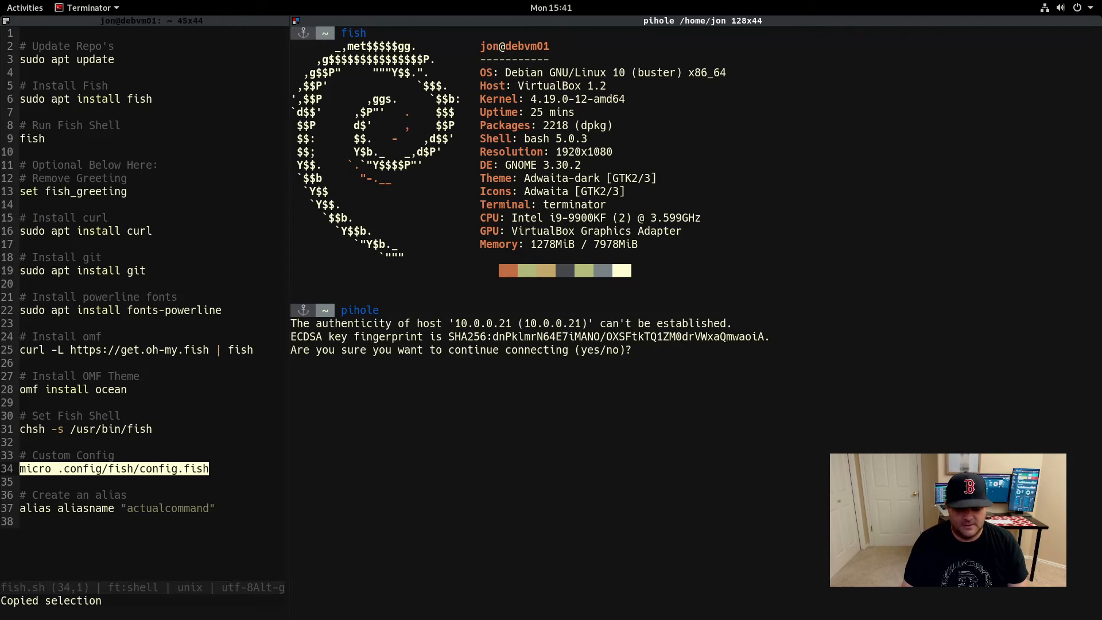
type("yes")
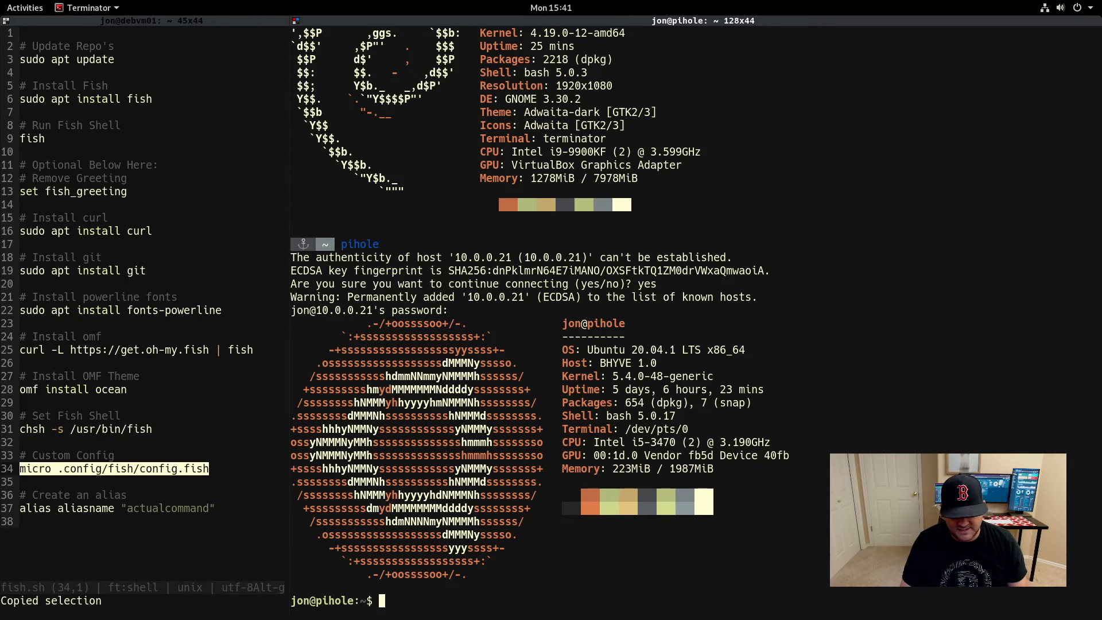
type("exit")
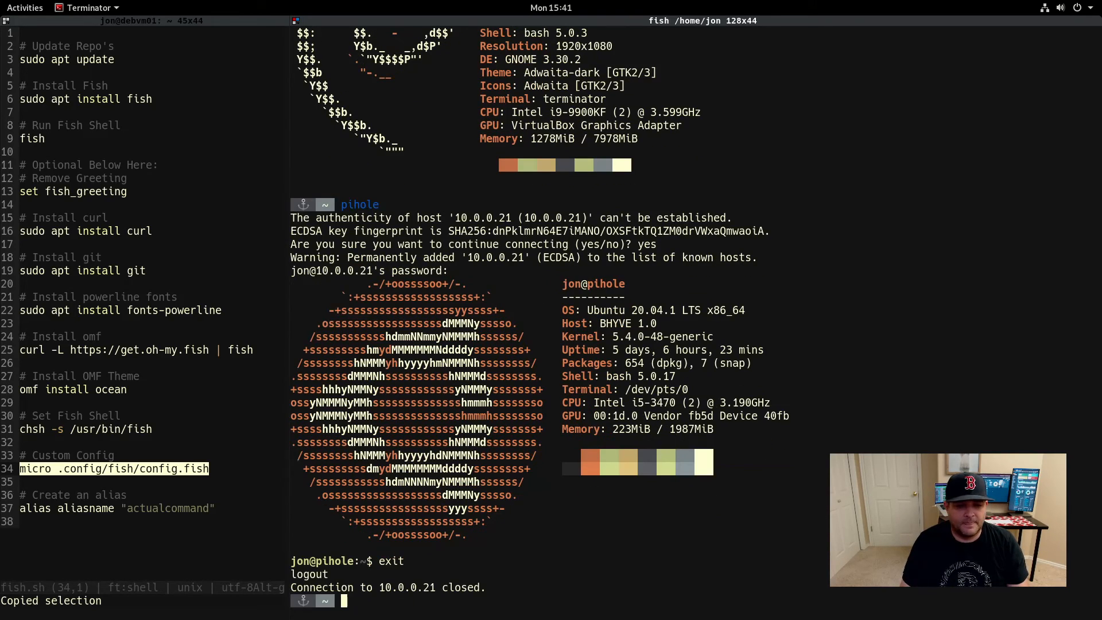